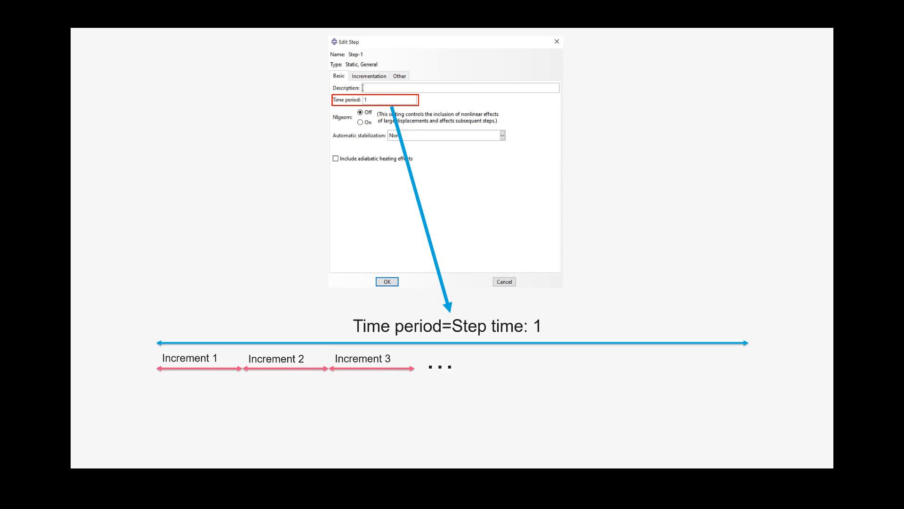
Step: Advance the slide to highlight Minimum increment size with the 'Increment time > 0.00005' note
left_click(369, 75)
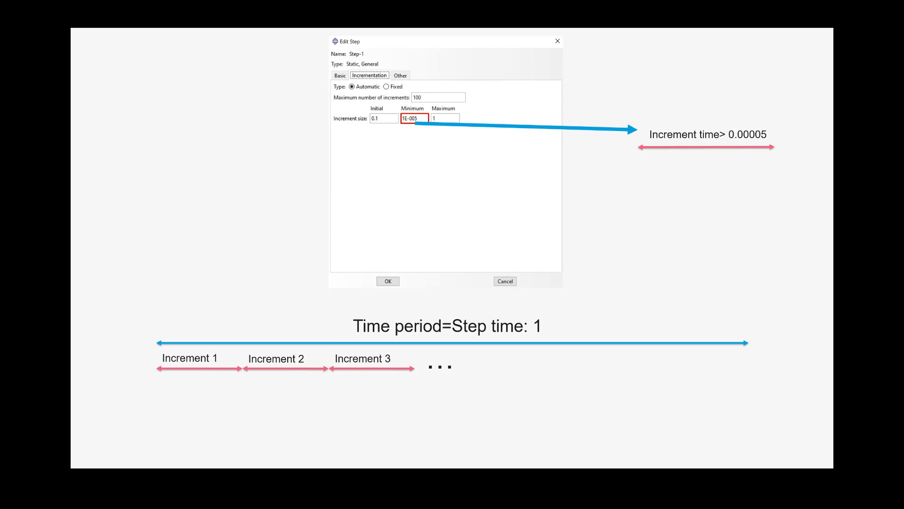
Step: Advance to the Maximum increment size with 'Increment time < 1', then to the frame 39 vs 44 stress contour comparison
left_click(444, 119)
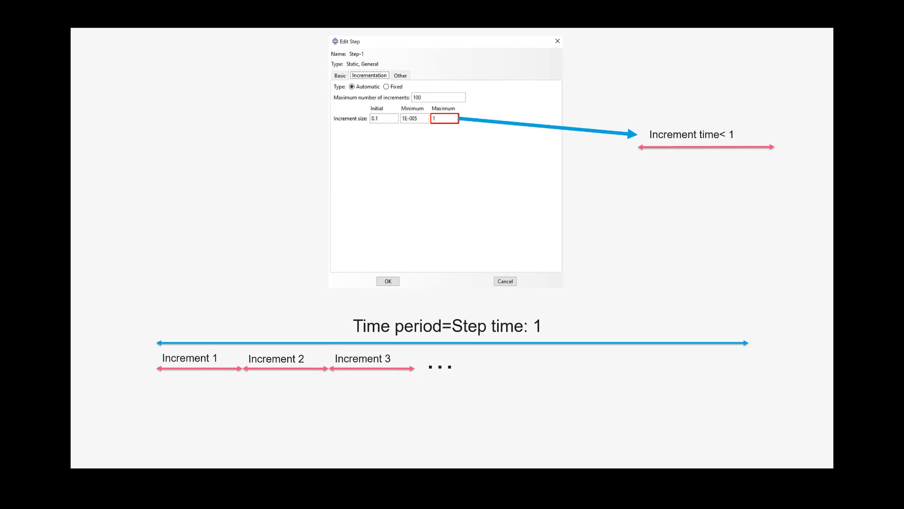
left_click(437, 97)
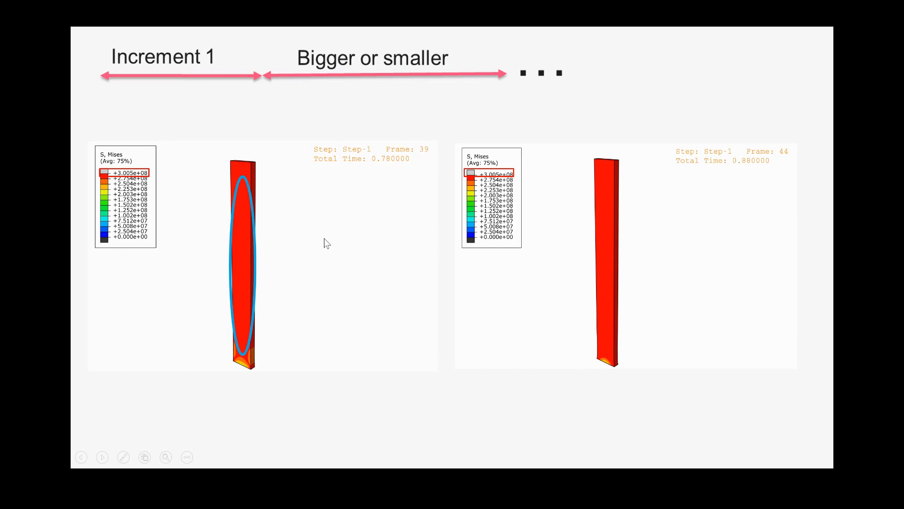
mouse_move(512, 280)
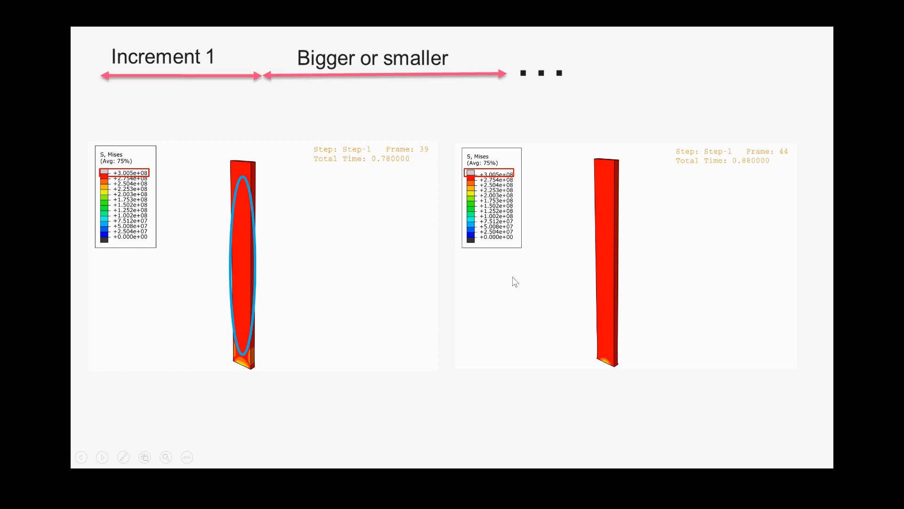
mouse_move(533, 281)
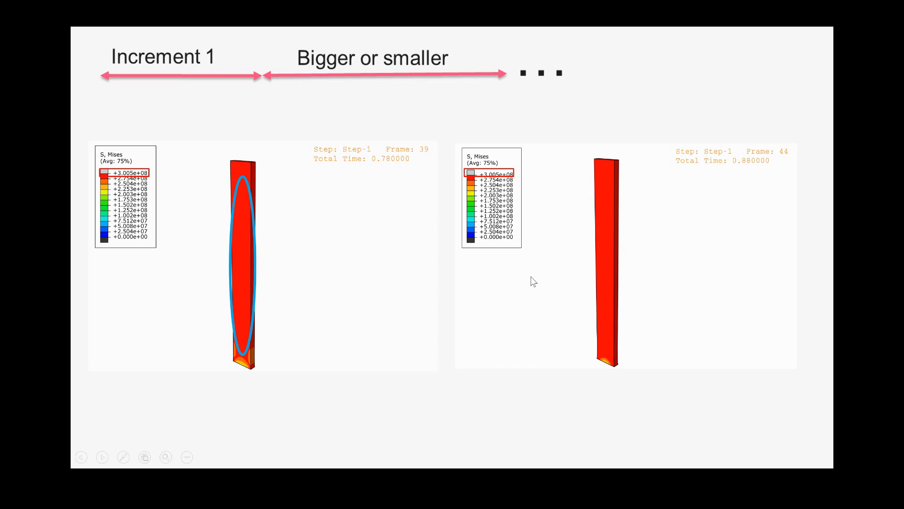
mouse_move(543, 274)
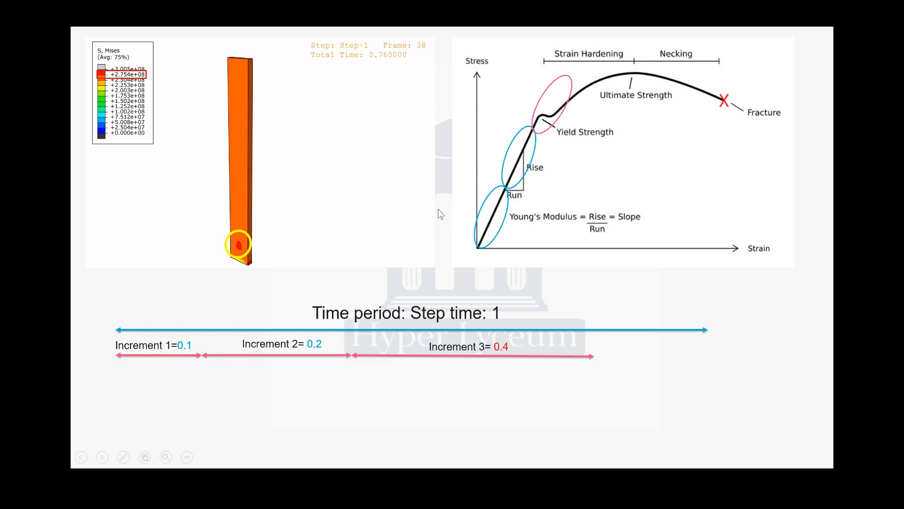
mouse_move(207, 177)
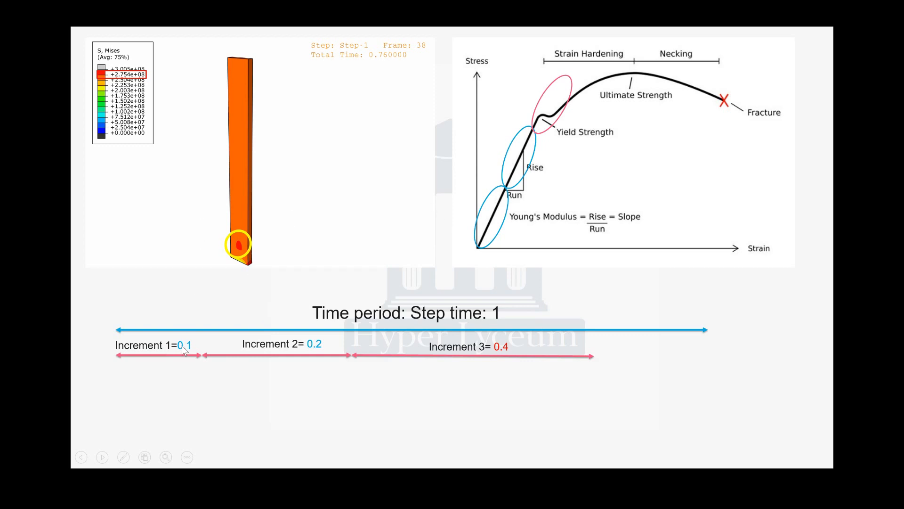
mouse_move(530, 177)
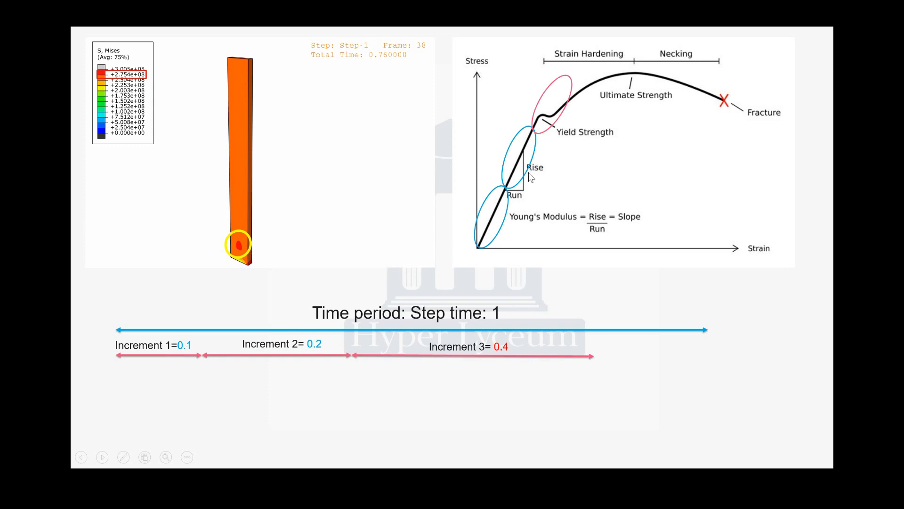
mouse_move(231, 373)
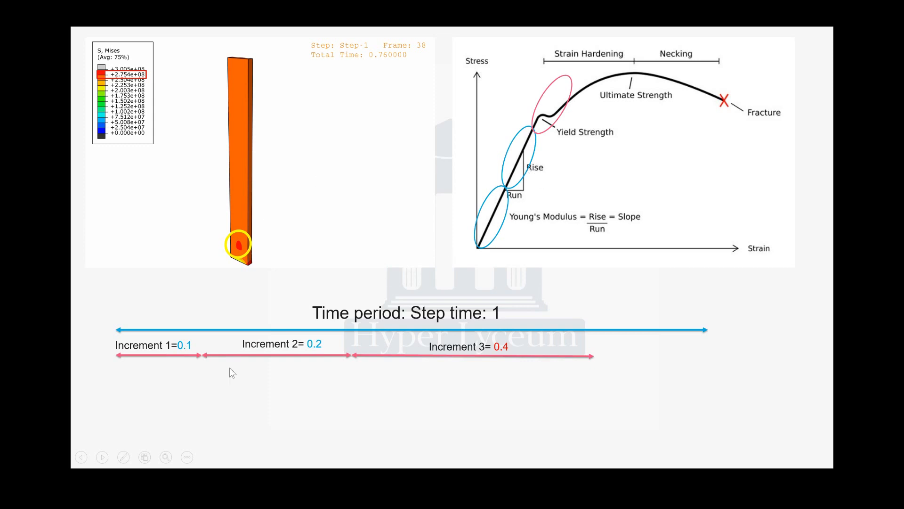
mouse_move(318, 360)
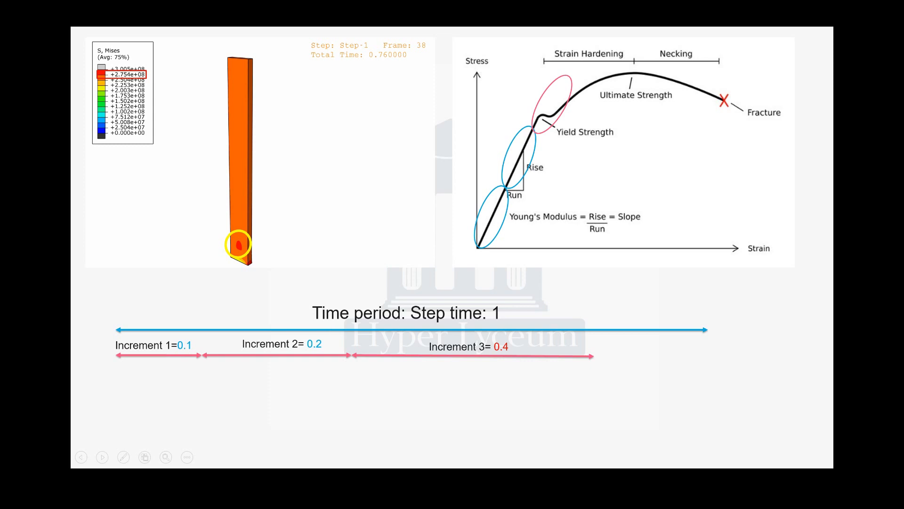
mouse_move(420, 289)
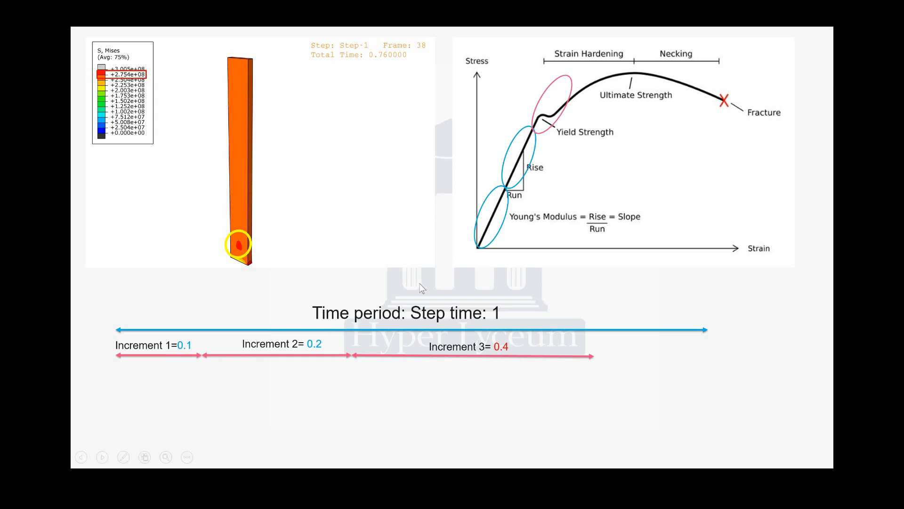
mouse_move(597, 158)
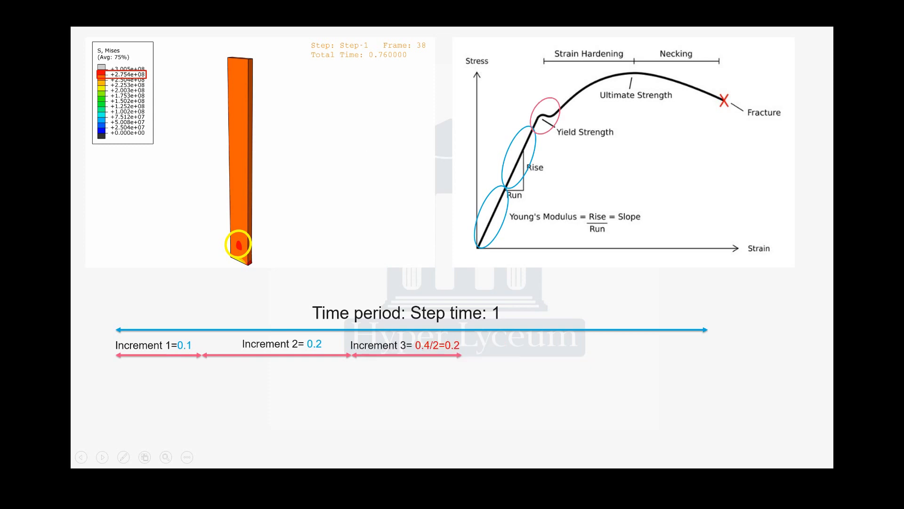
mouse_move(537, 118)
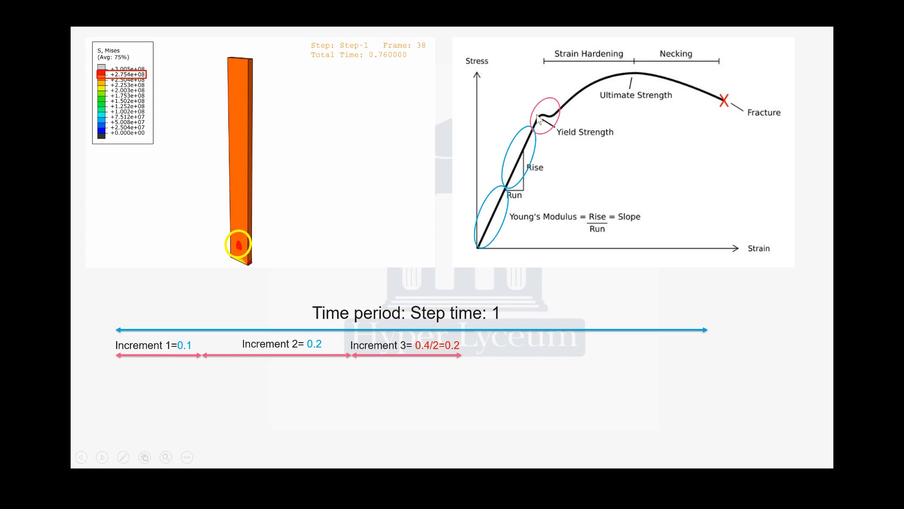
mouse_move(535, 120)
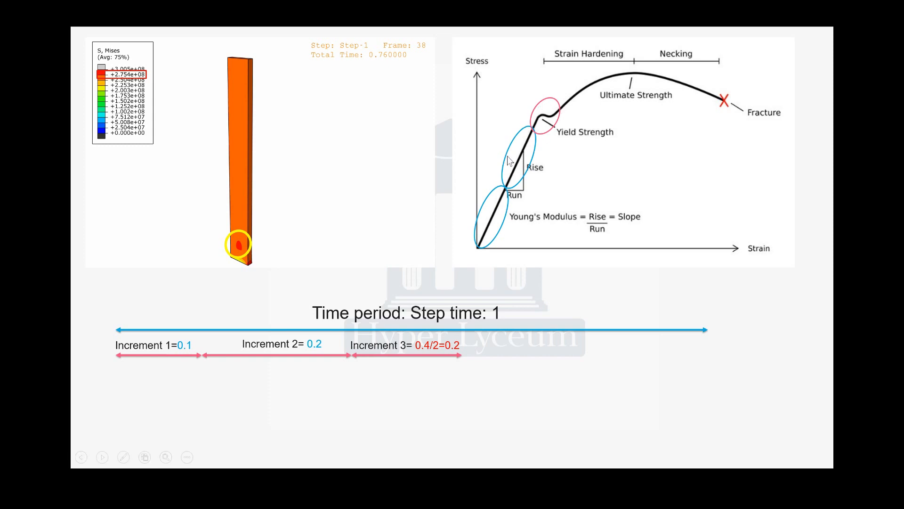
mouse_move(512, 159)
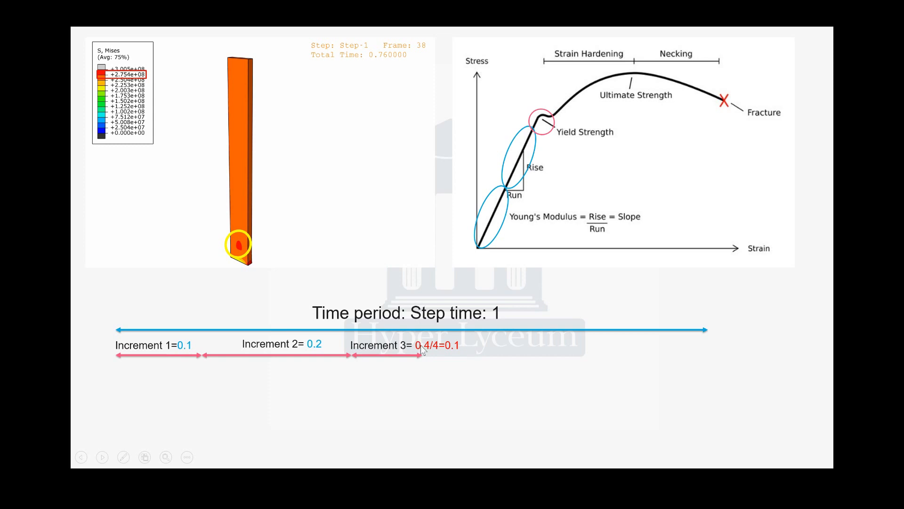
mouse_move(584, 193)
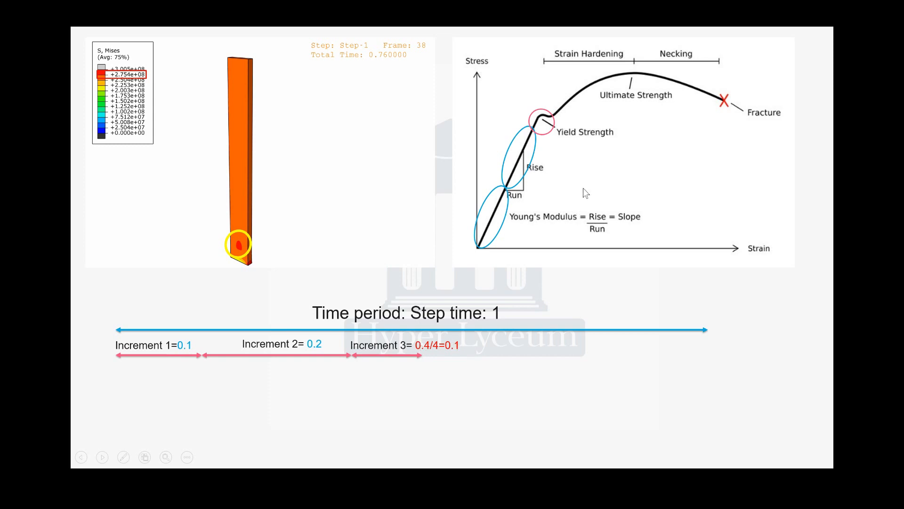
mouse_move(556, 135)
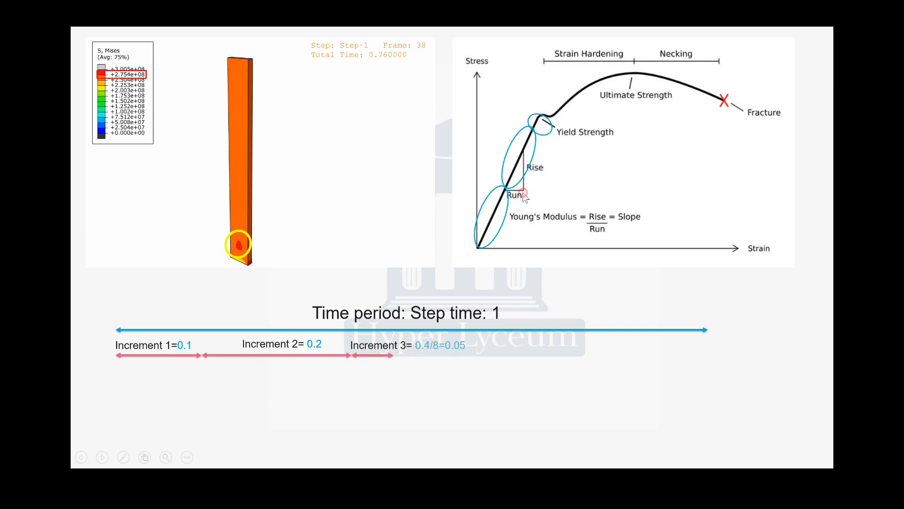
mouse_move(457, 356)
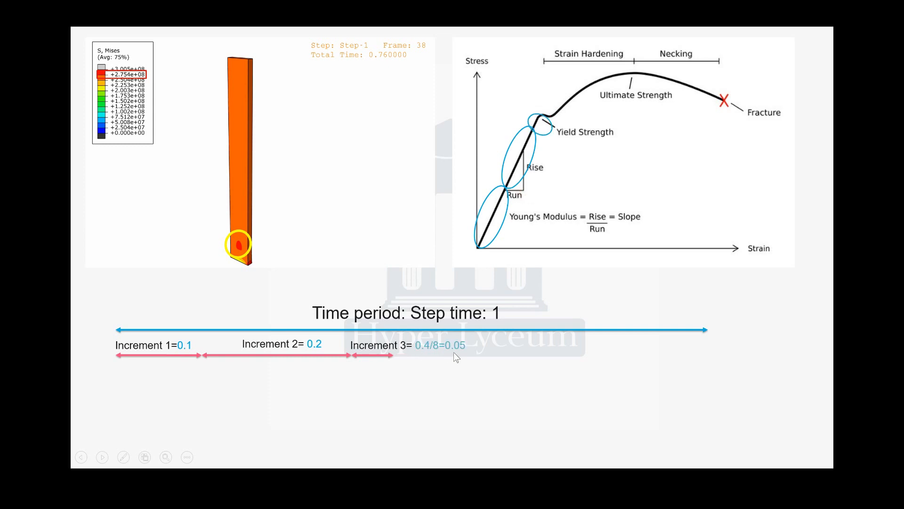
mouse_move(532, 120)
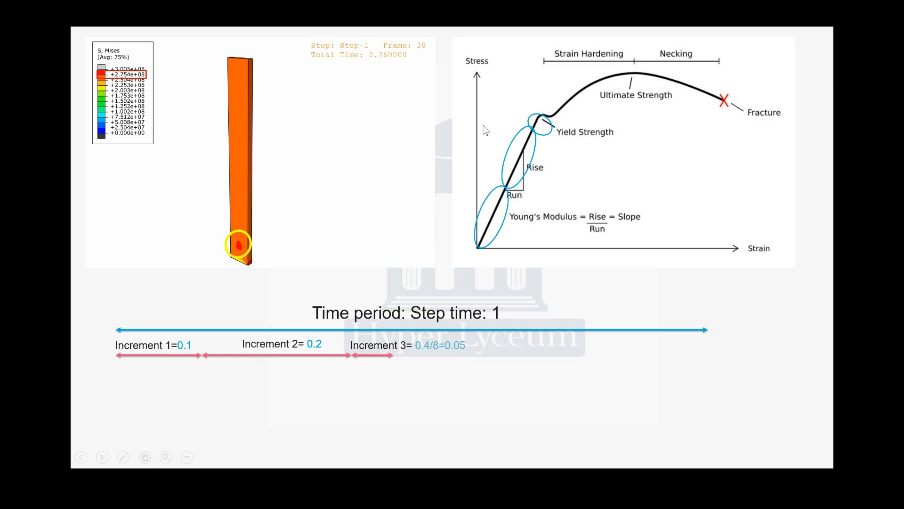
mouse_move(537, 82)
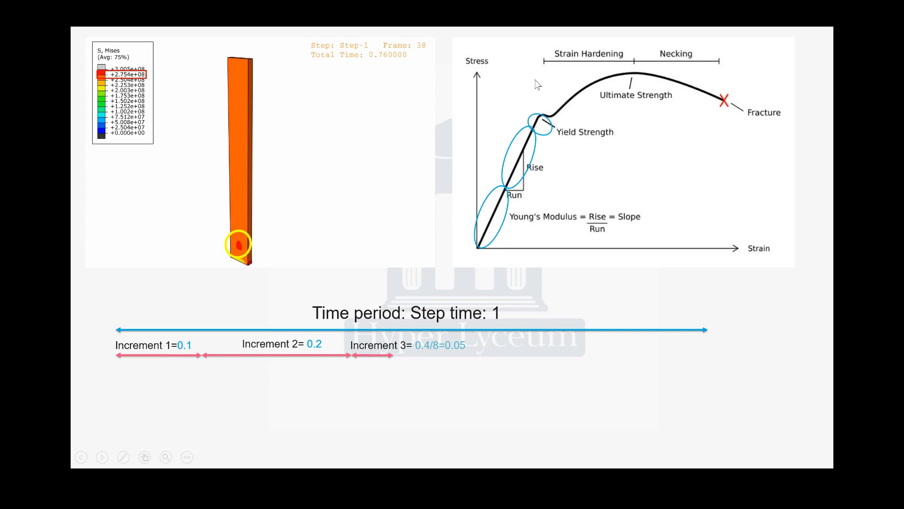